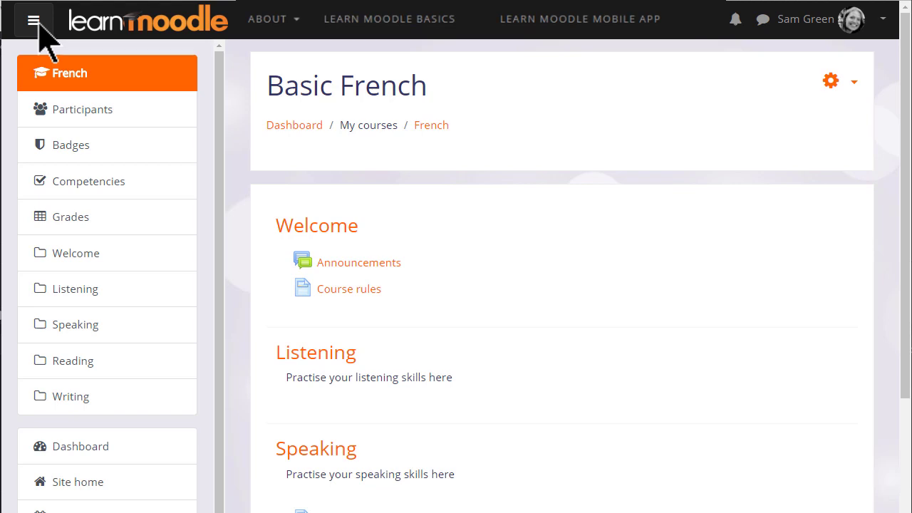
- Hide the navigation drawer and turn editing on for the Basic French course
left_click(33, 20)
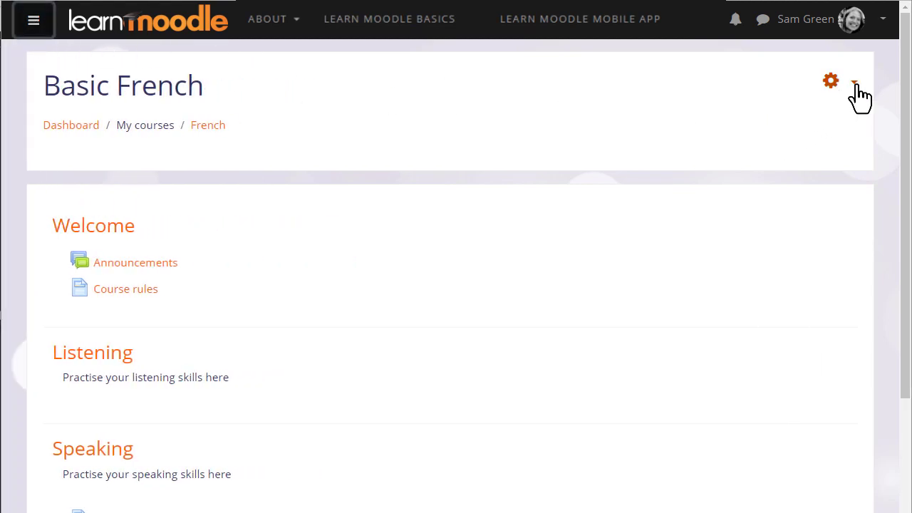
left_click(831, 80)
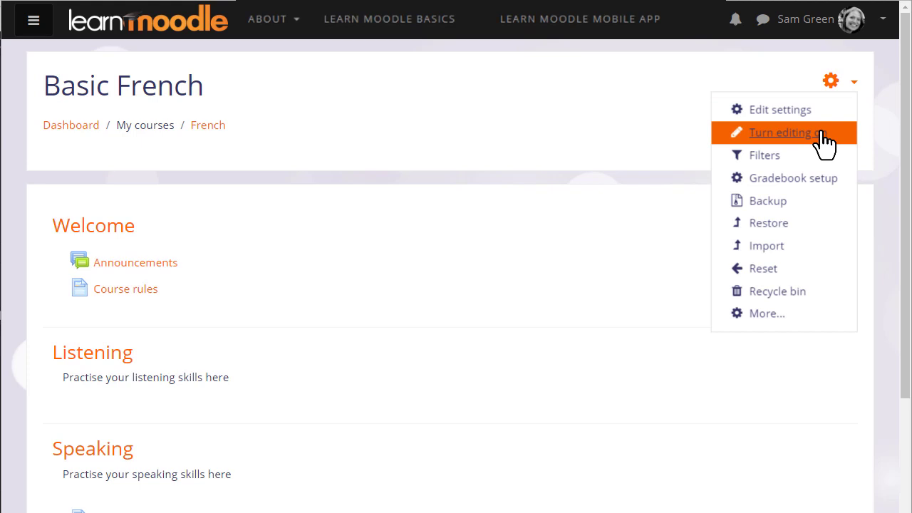
left_click(778, 132)
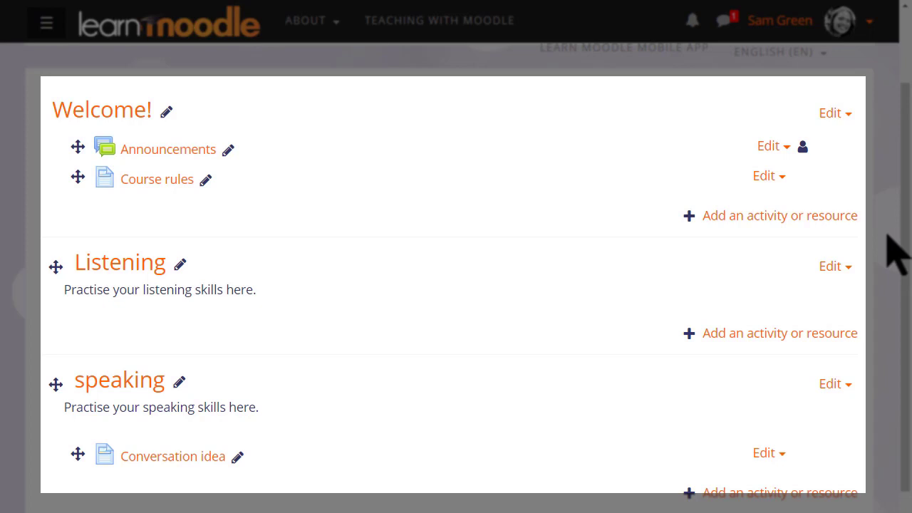
mouse_move(85, 206)
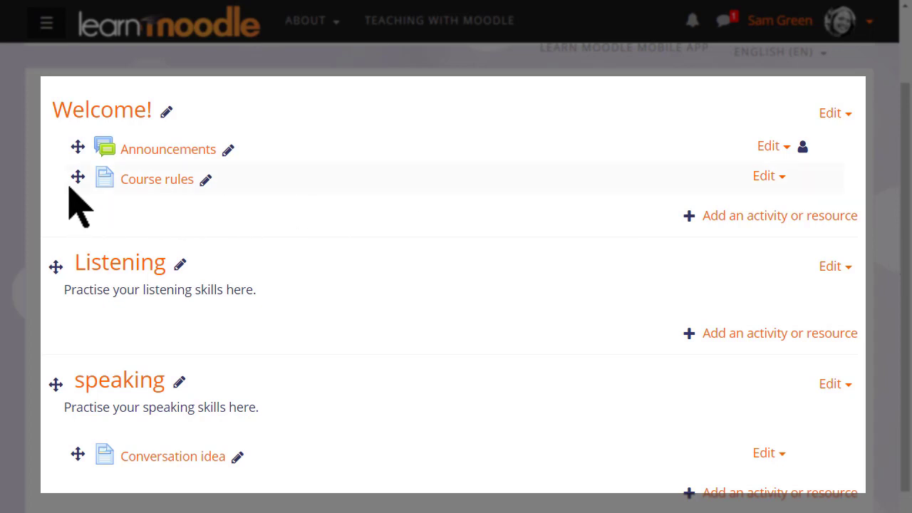
mouse_move(76, 180)
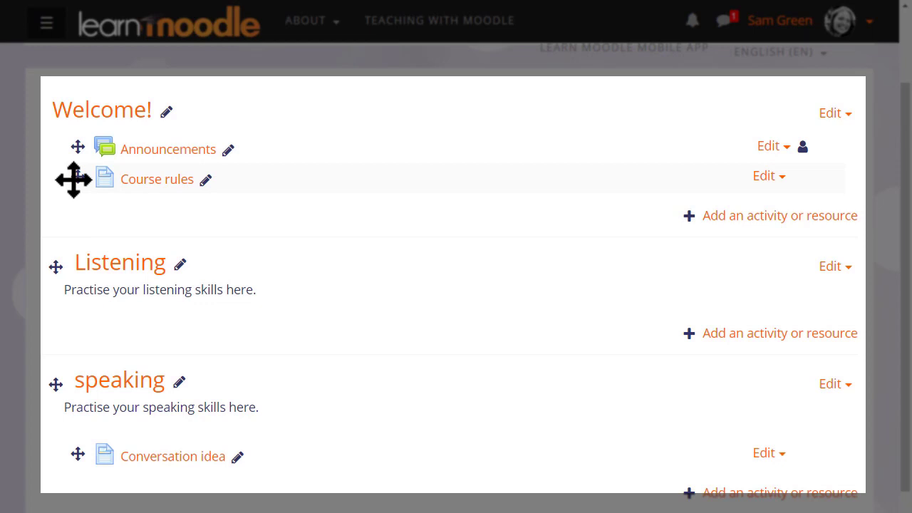
mouse_move(71, 185)
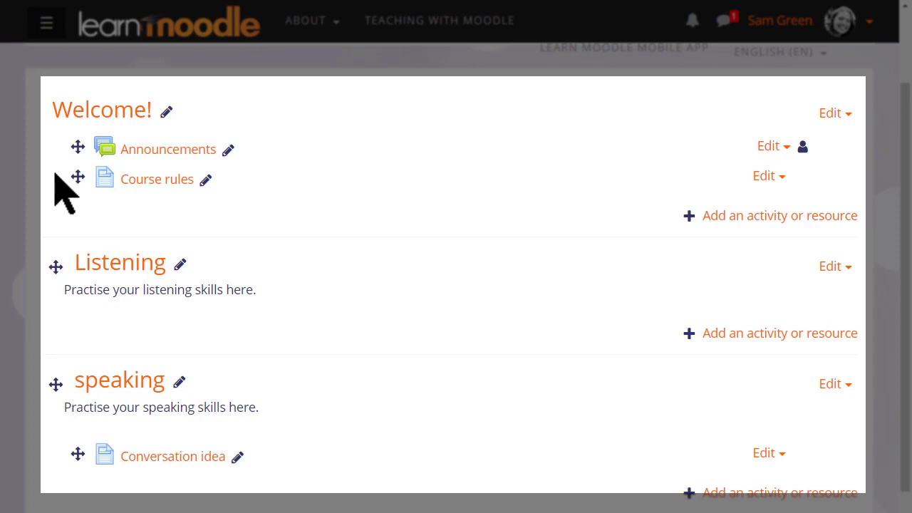
mouse_move(57, 387)
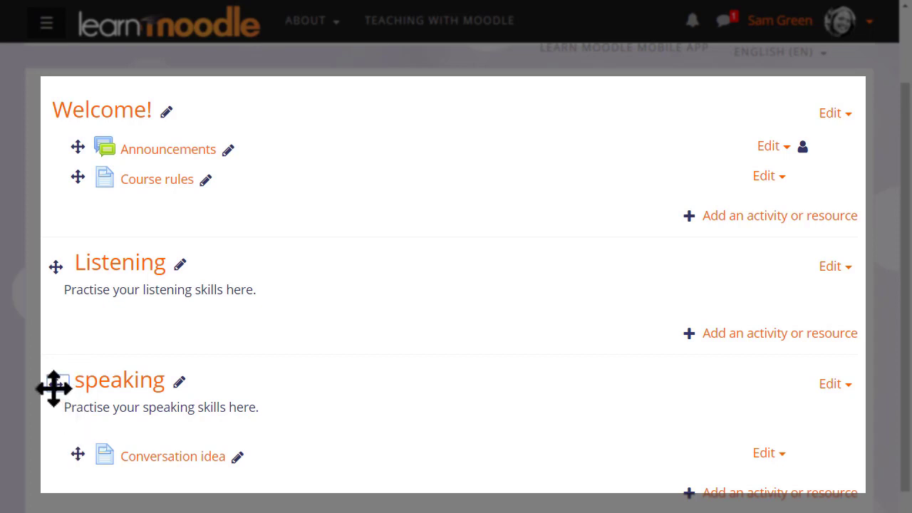
- Drag the speaking section up so it sits above the Listening section
left_click_drag(56, 387, 55, 263)
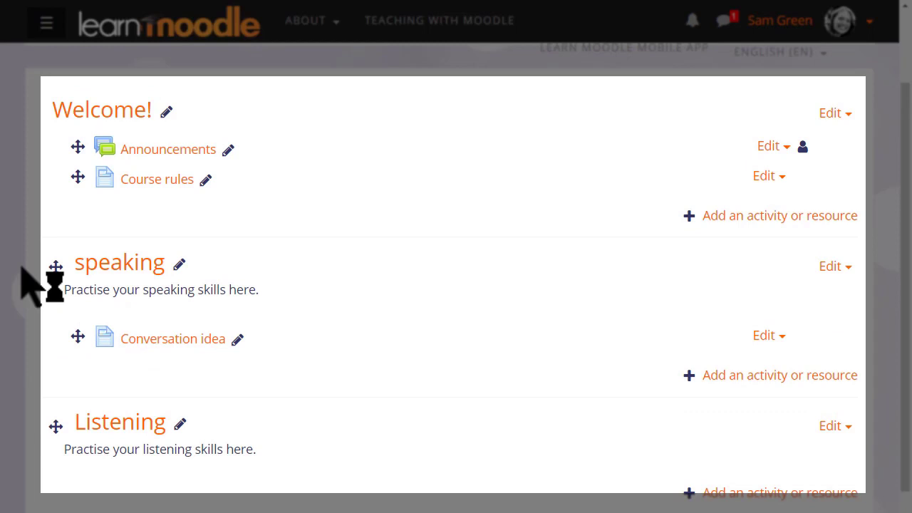
mouse_move(180, 277)
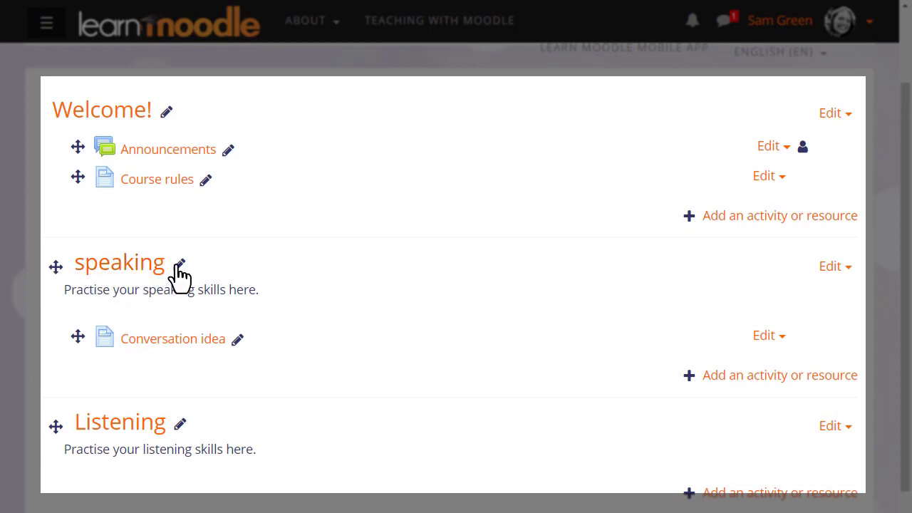
mouse_move(179, 265)
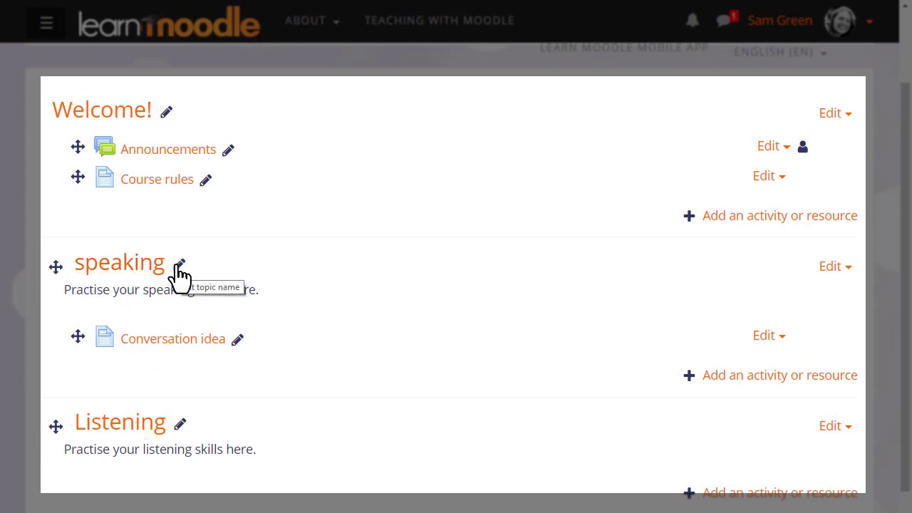
- Rename the speaking topic to 'Speaking' with a capital S
left_click(180, 265)
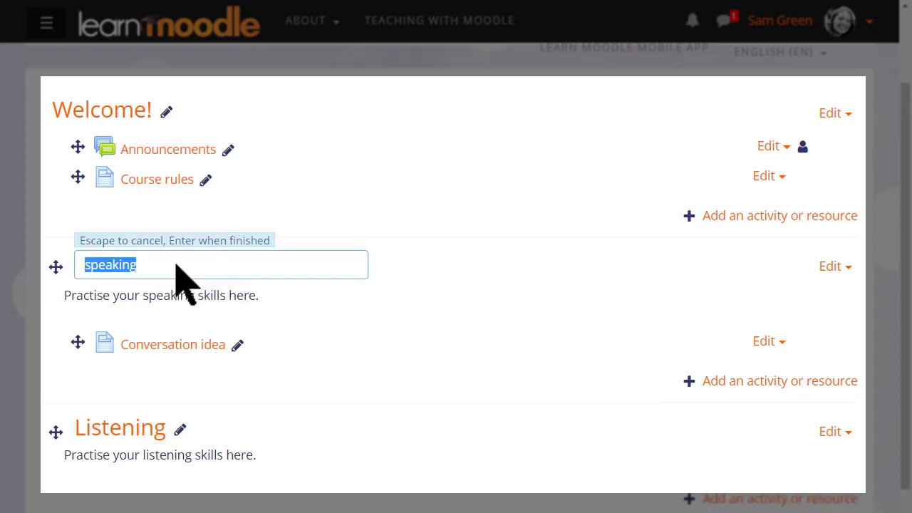
type("Spe")
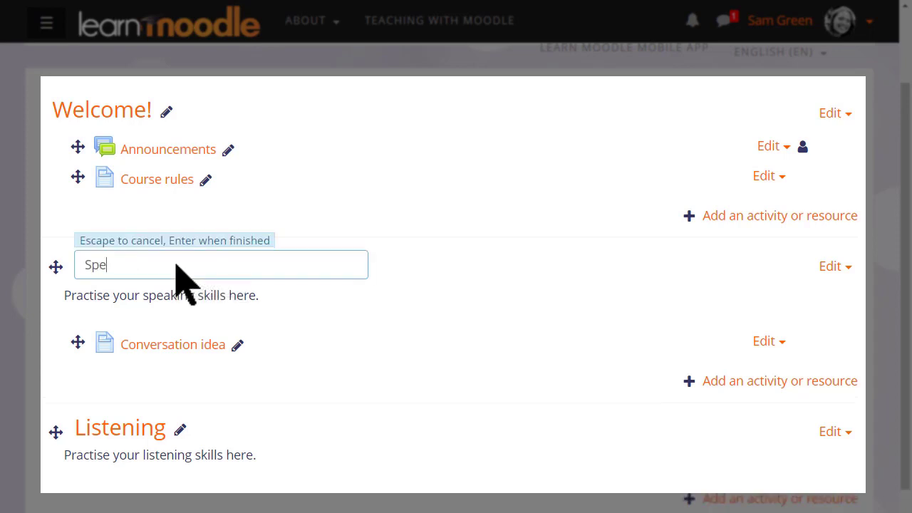
type("aking")
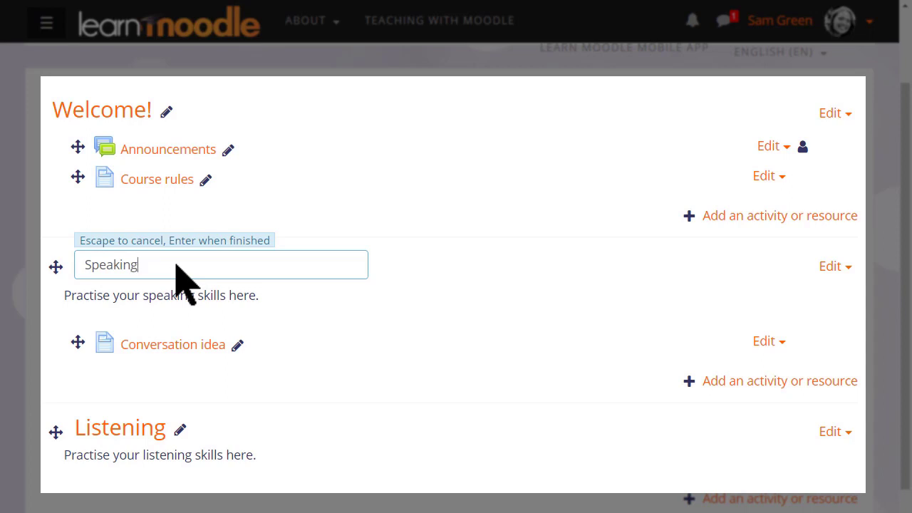
key("Return")
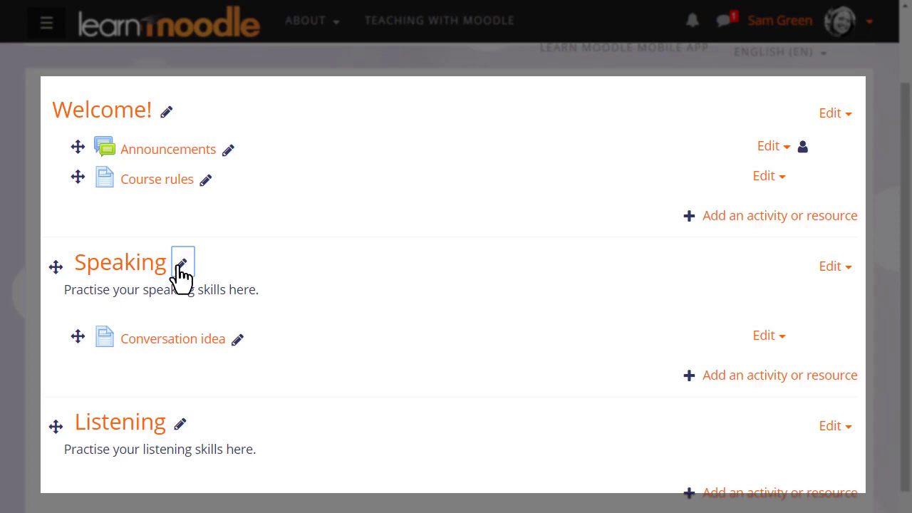
mouse_move(701, 225)
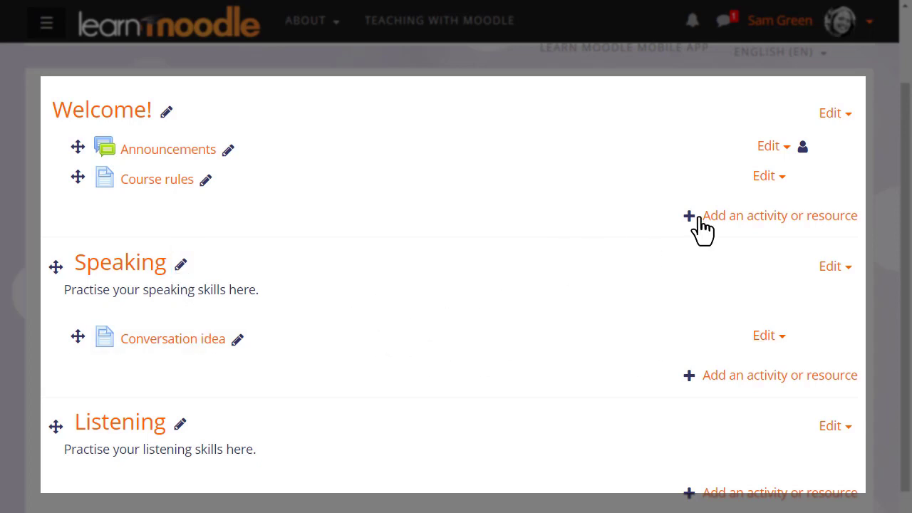
- Review the Edit actions for Course rules, then reopen the course administration menu
left_click(763, 176)
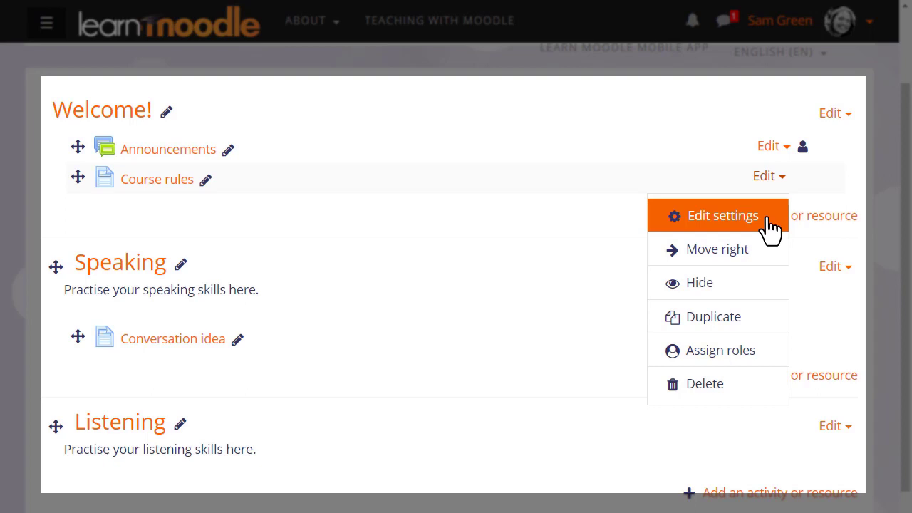
mouse_move(715, 247)
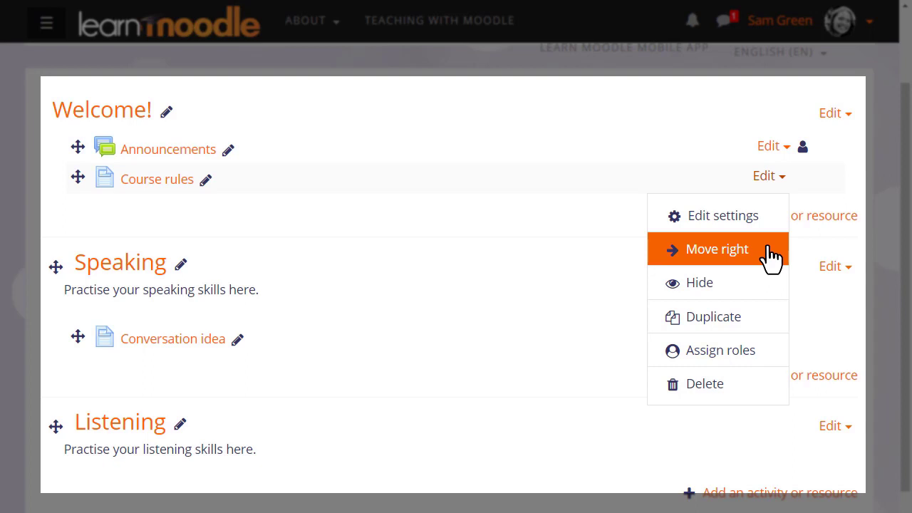
mouse_move(769, 285)
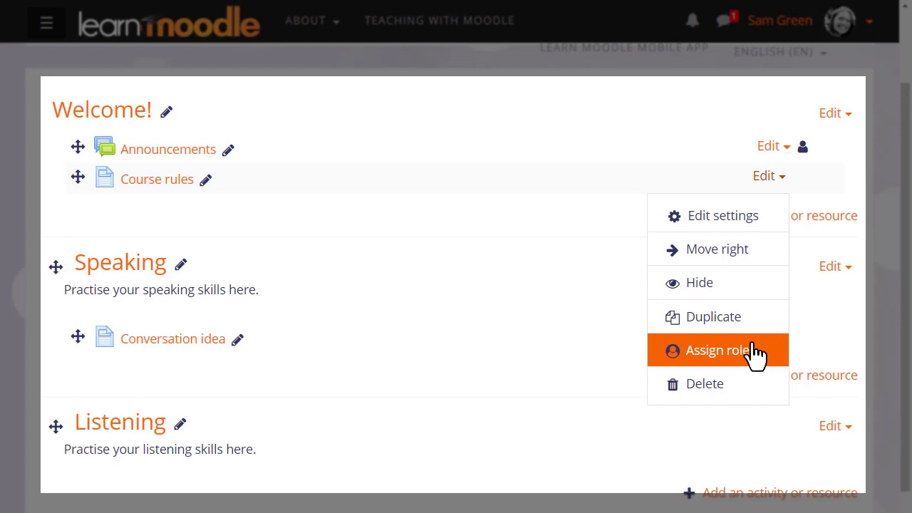
mouse_move(744, 388)
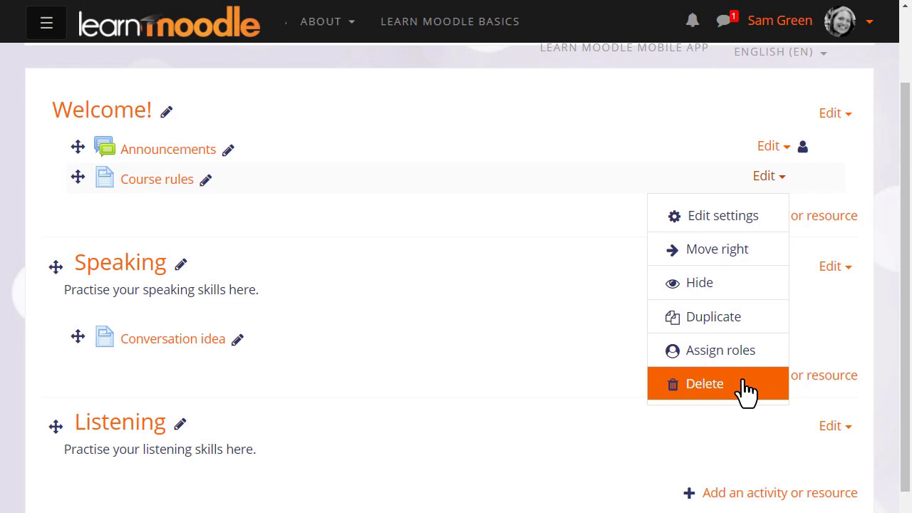
mouse_move(750, 382)
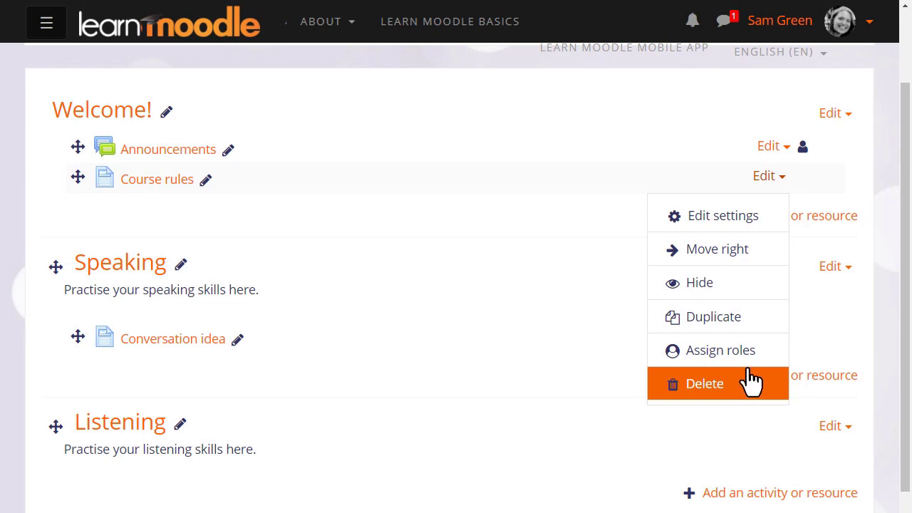
left_click(832, 80)
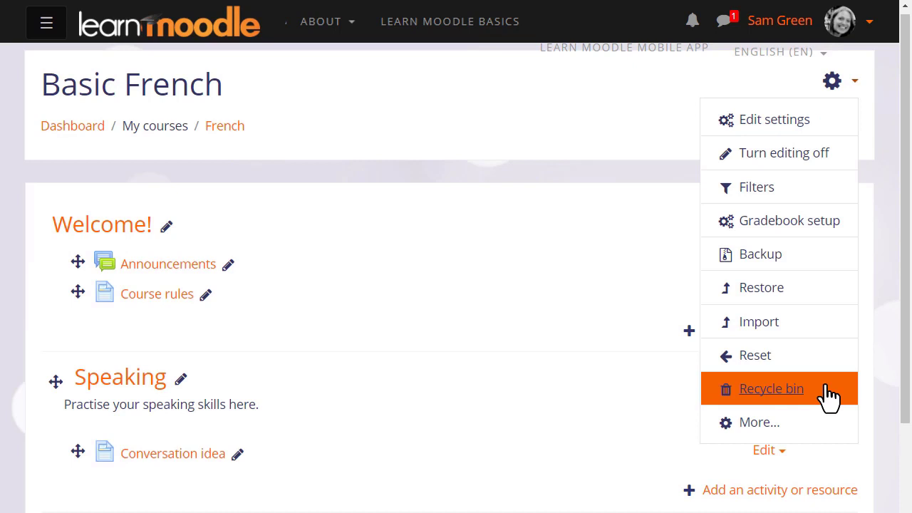
left_click(771, 387)
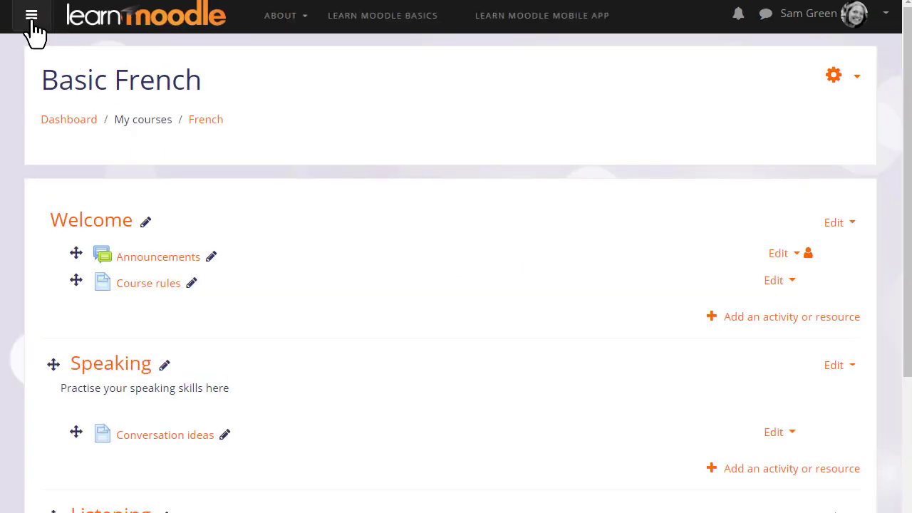
- Add a Comments block to the Basic French course page from the Add a block list
left_click(31, 14)
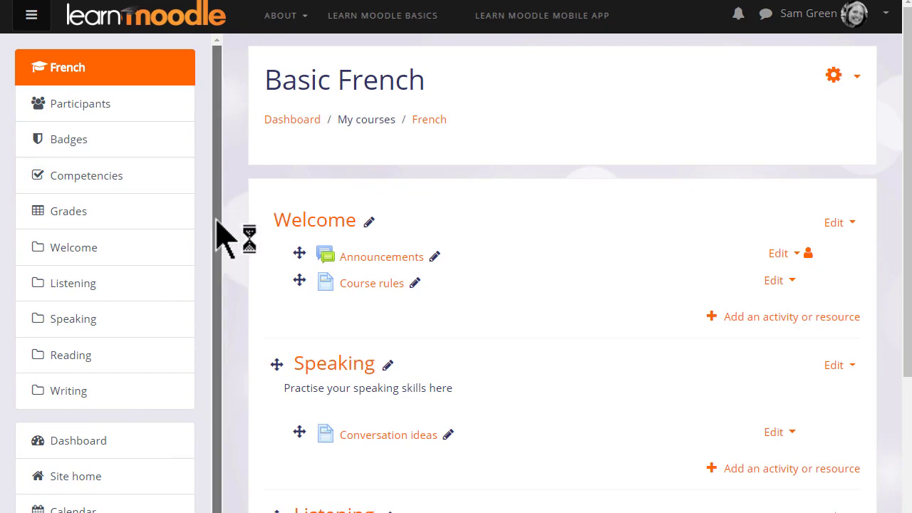
scroll("down", 3)
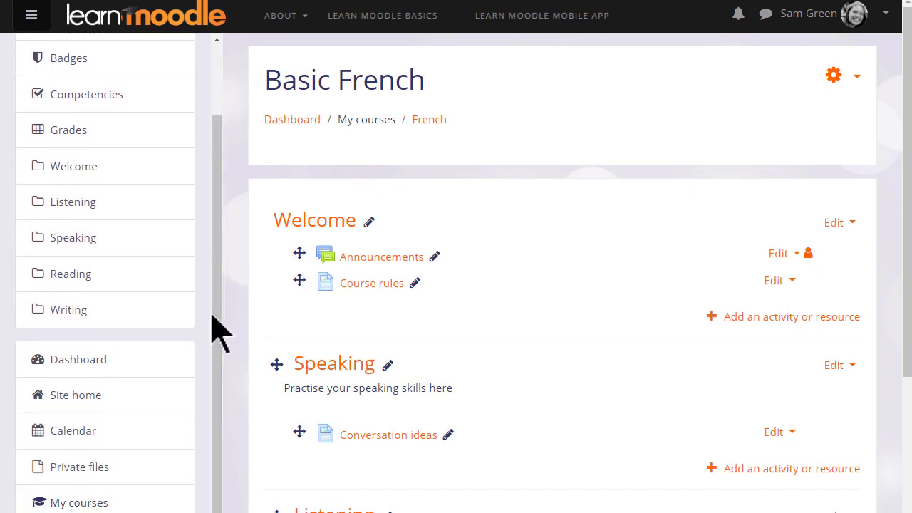
scroll("down", 3)
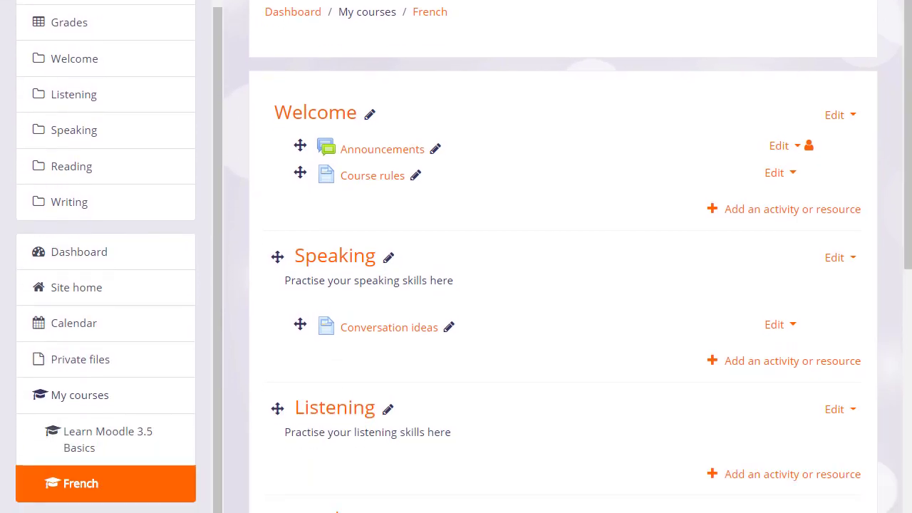
scroll("down", 3)
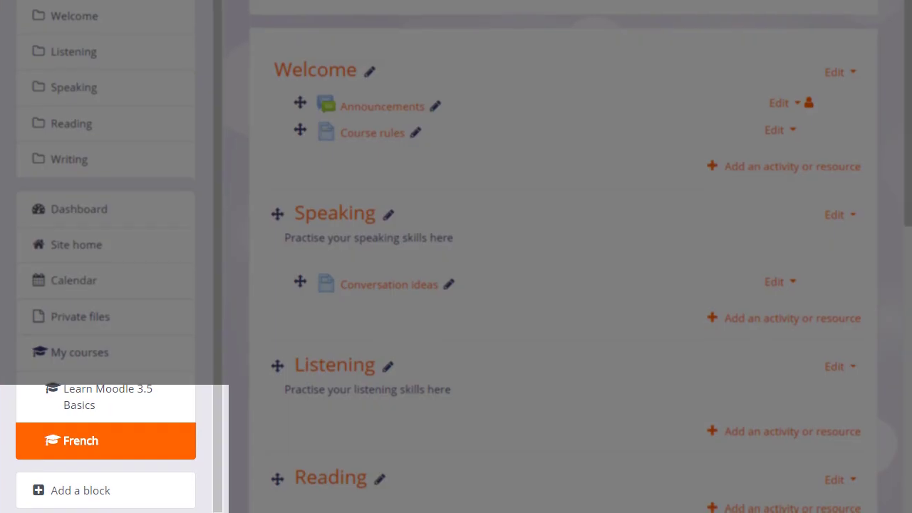
mouse_move(182, 501)
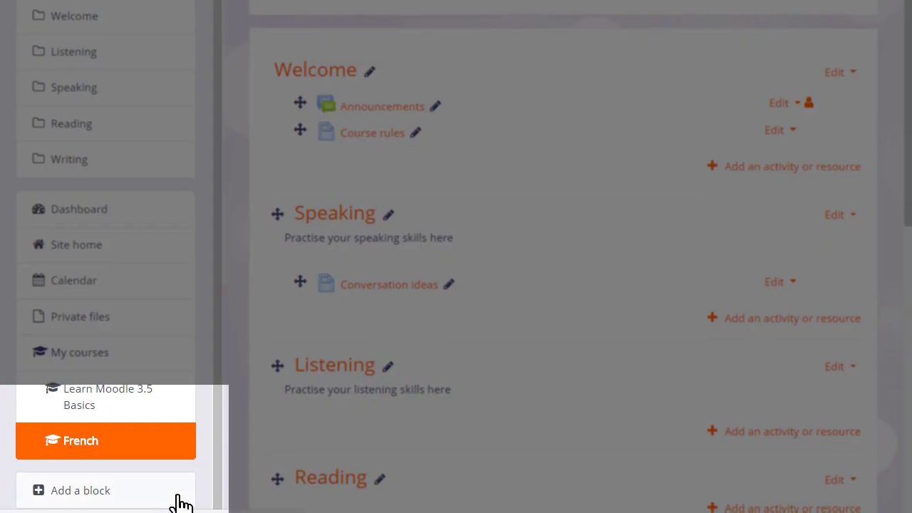
left_click(80, 490)
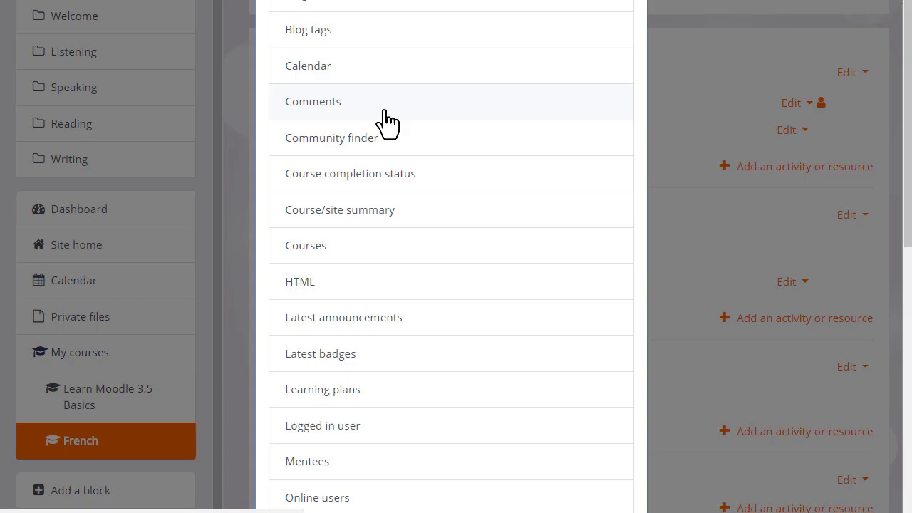
left_click(313, 101)
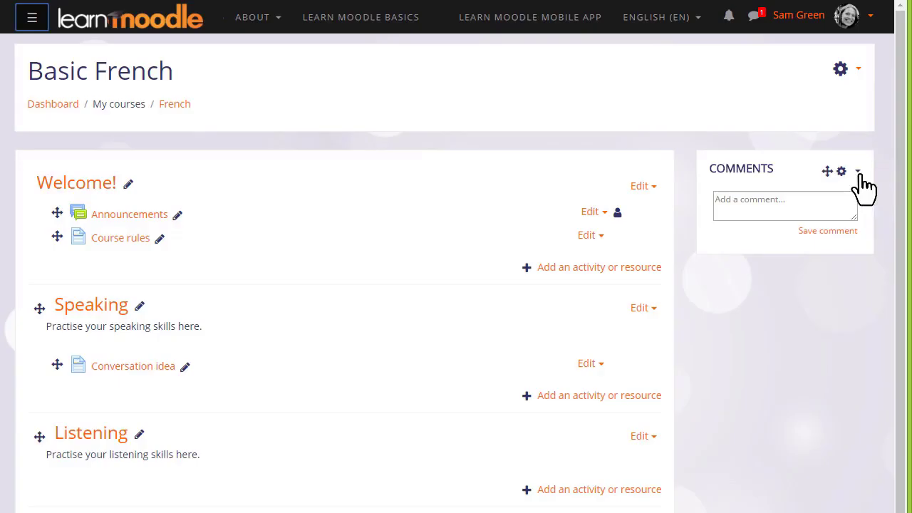
- Delete the Comments block and confirm its removal
left_click(857, 171)
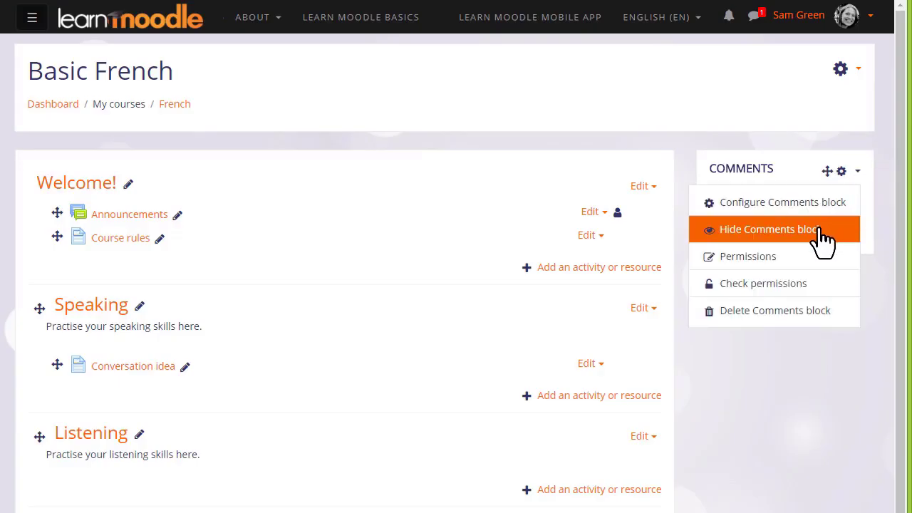
left_click(775, 311)
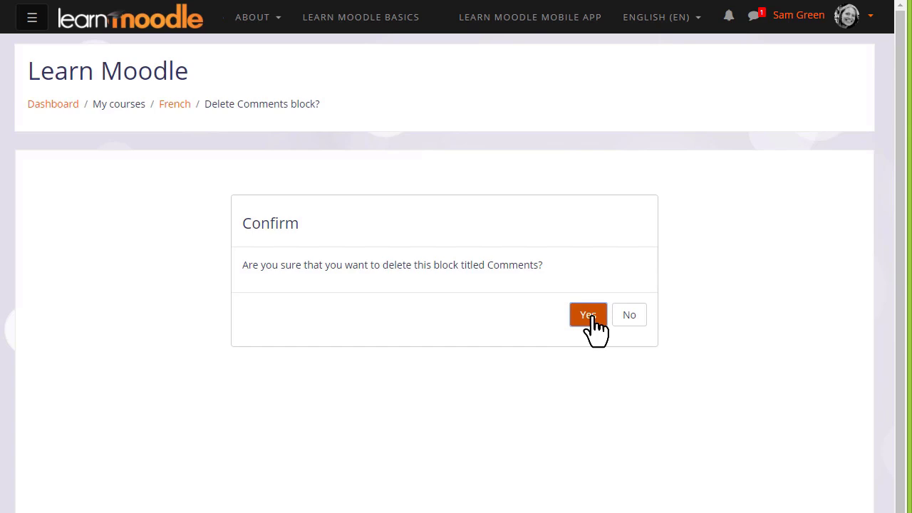
left_click(587, 315)
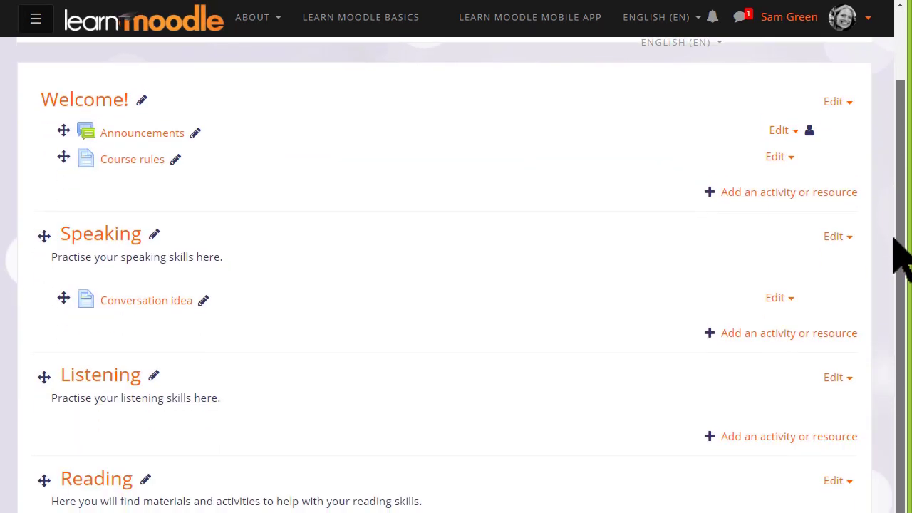
scroll("up", 3)
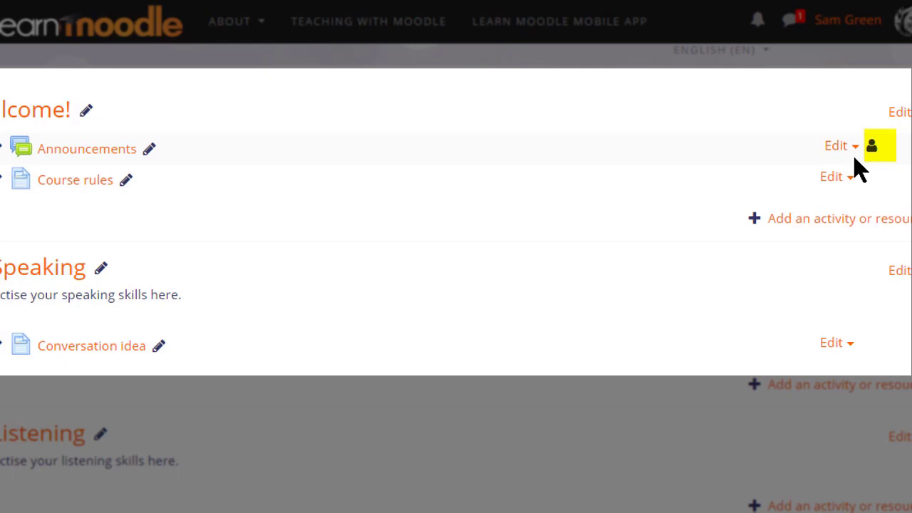
mouse_move(858, 157)
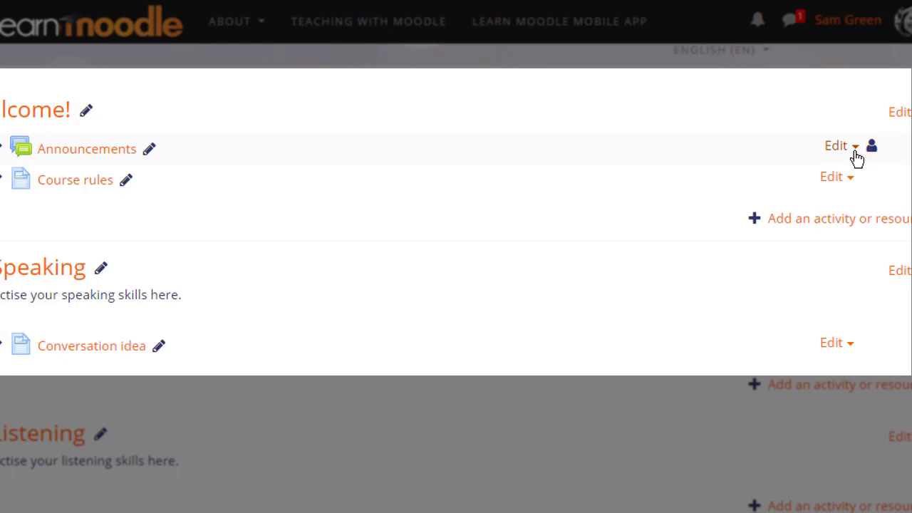
- Hide the Announcements forum in the Welcome section from students
left_click(840, 145)
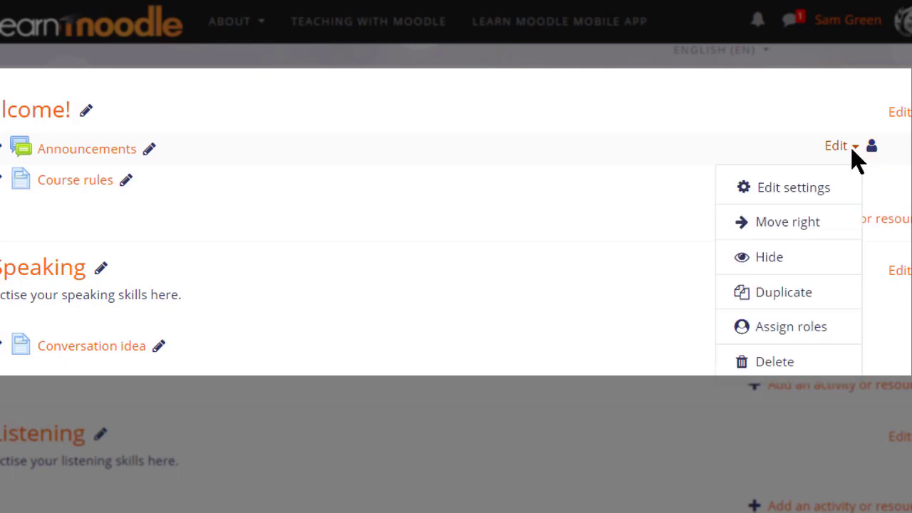
mouse_move(787, 257)
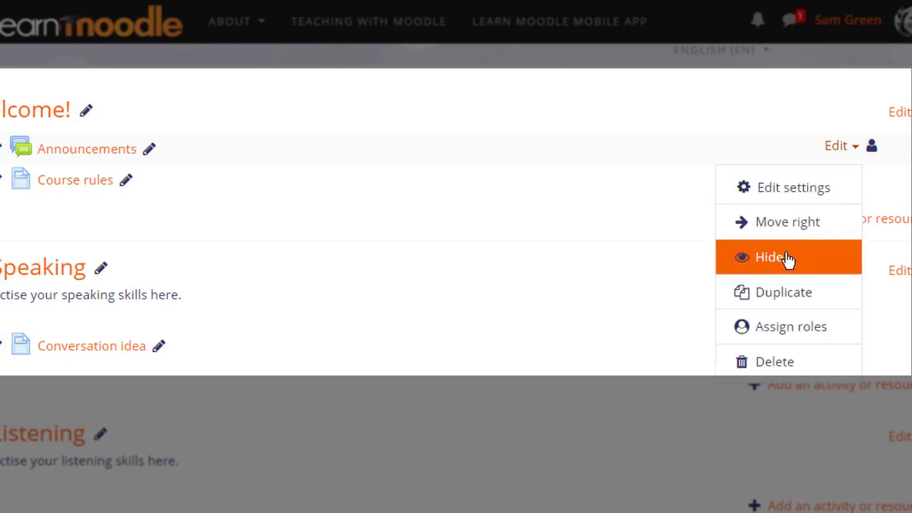
left_click(771, 257)
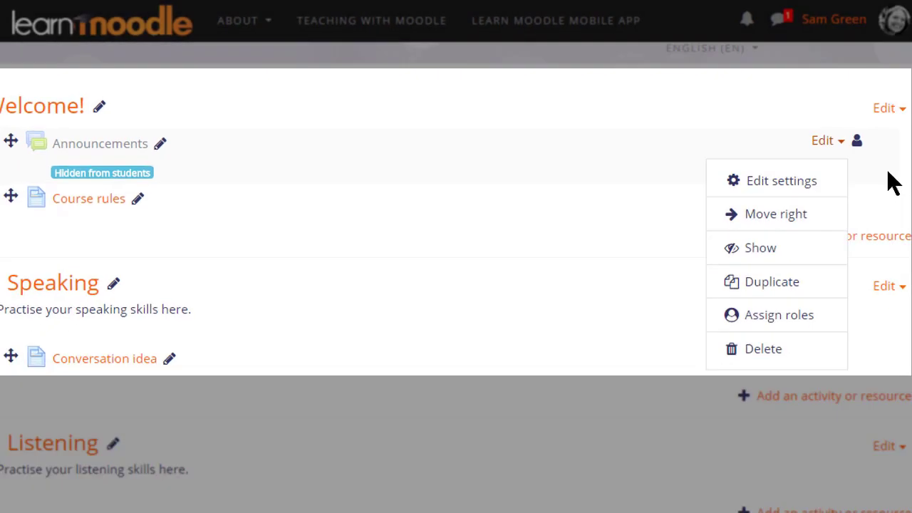
left_click(872, 17)
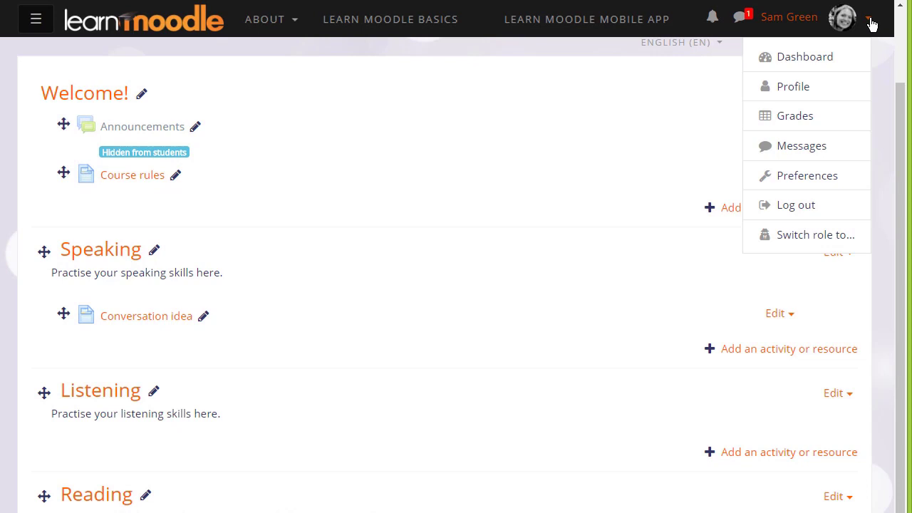
mouse_move(815, 234)
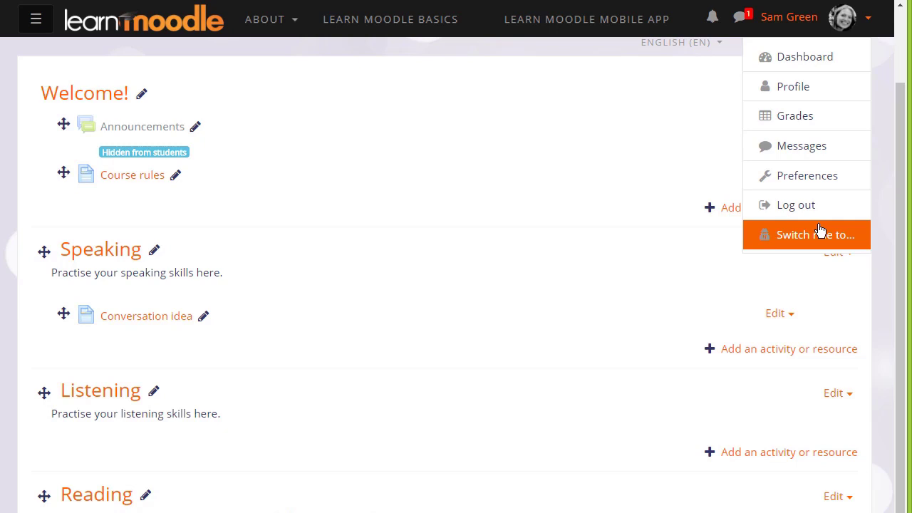
- Switch role to Learner to see the course without the hidden Announcements forum
left_click(812, 233)
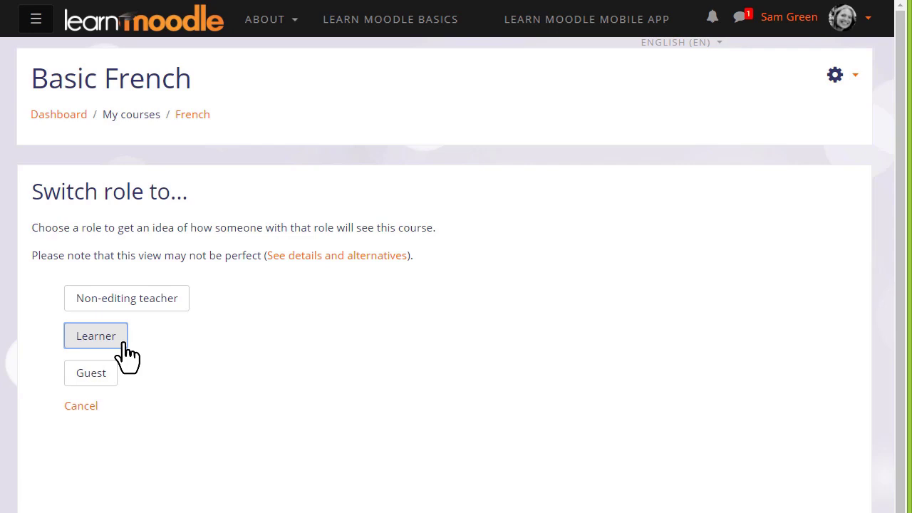
left_click(95, 336)
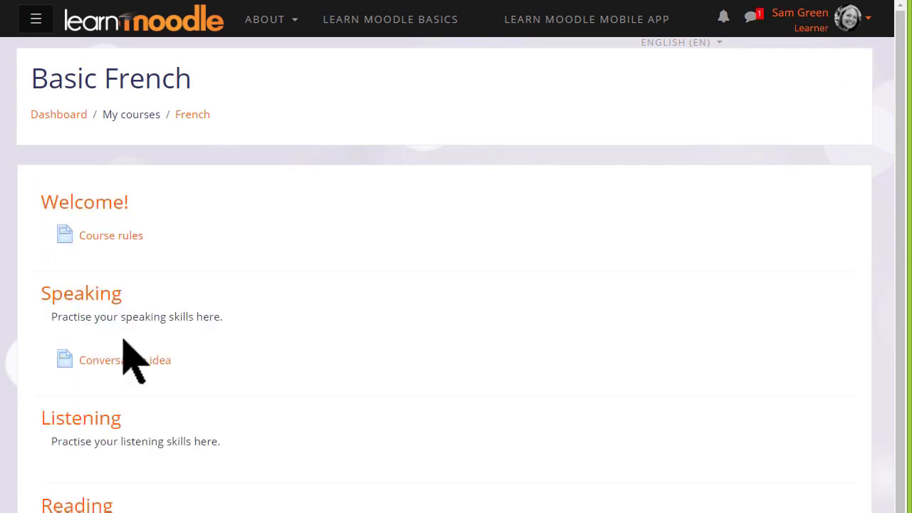
mouse_move(149, 274)
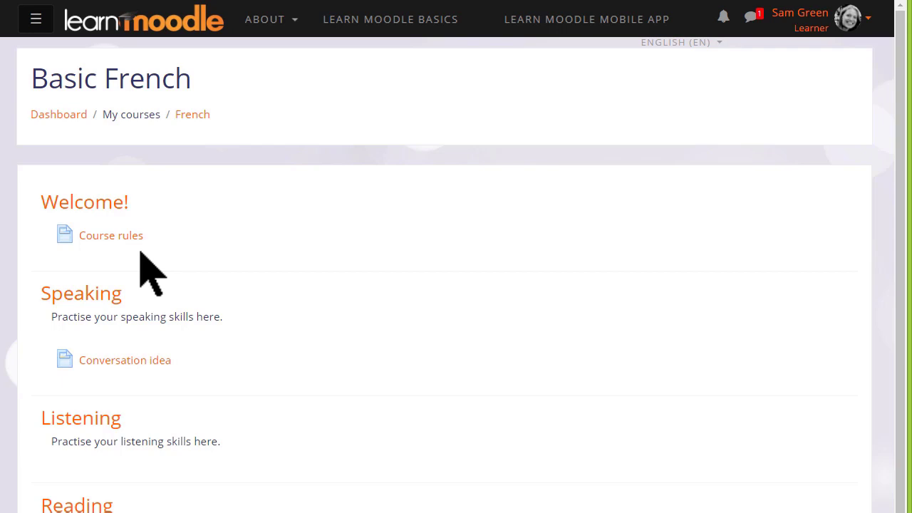
mouse_move(869, 31)
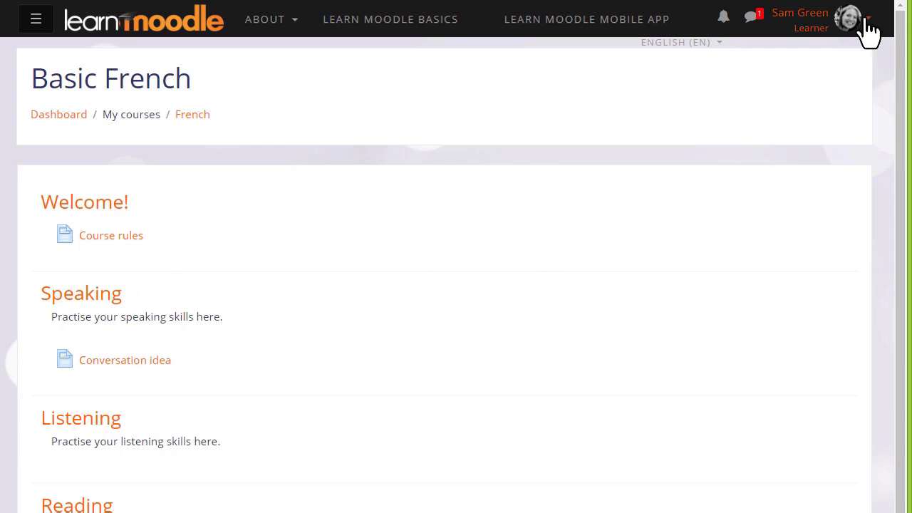
left_click(866, 17)
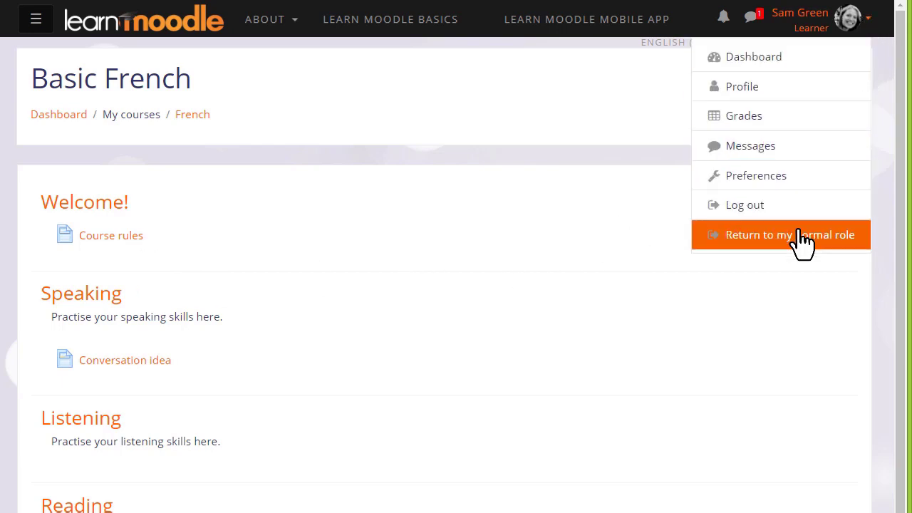
- Return to the normal role and turn course editing back on
left_click(781, 234)
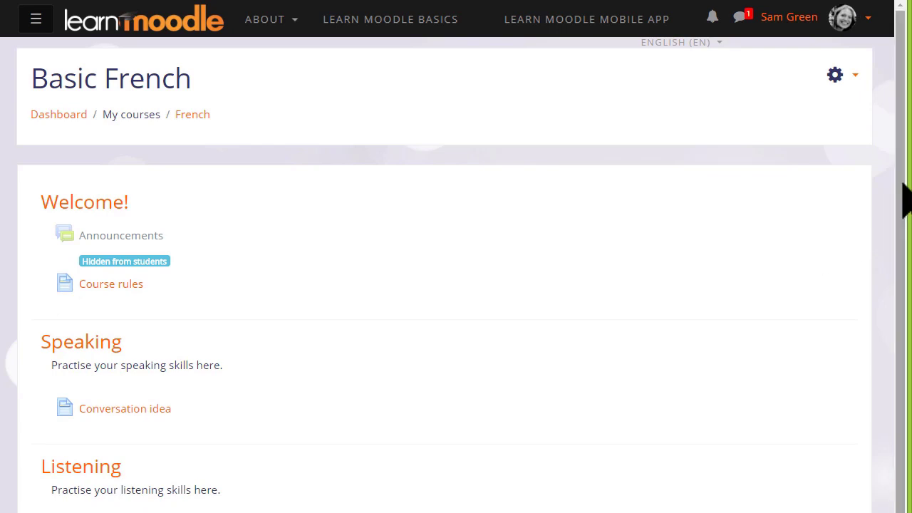
left_click(835, 74)
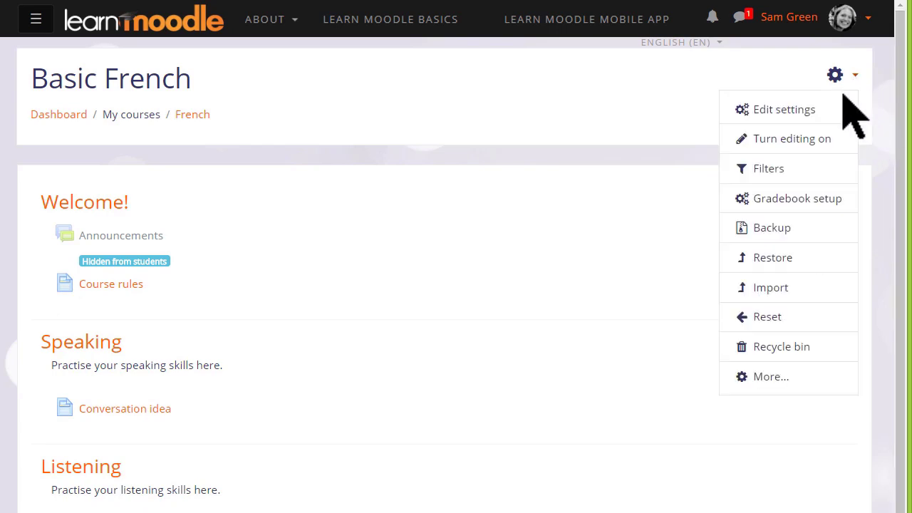
left_click(792, 138)
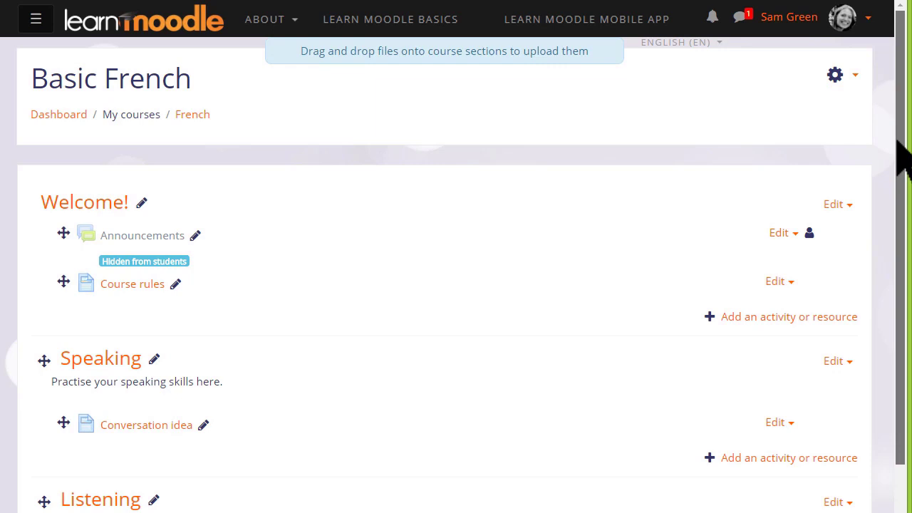
- Show the Announcements forum to students again
scroll("down", 3)
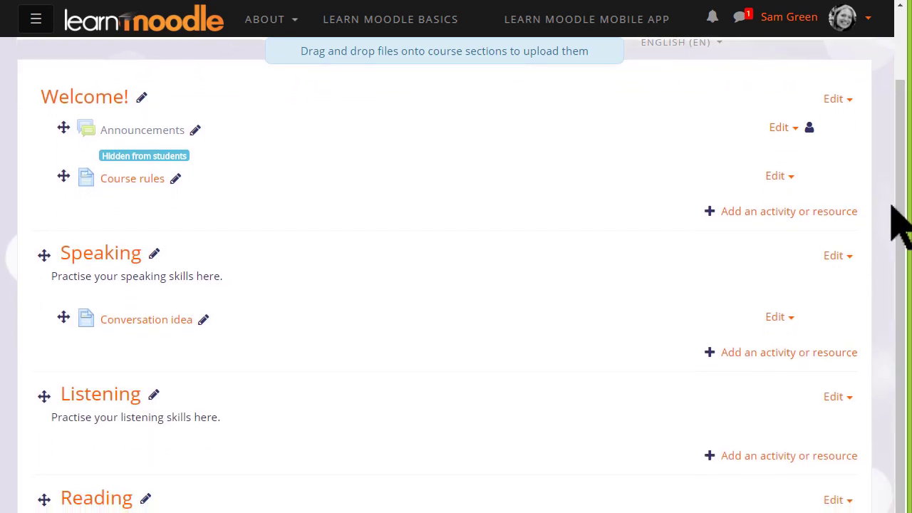
left_click(778, 127)
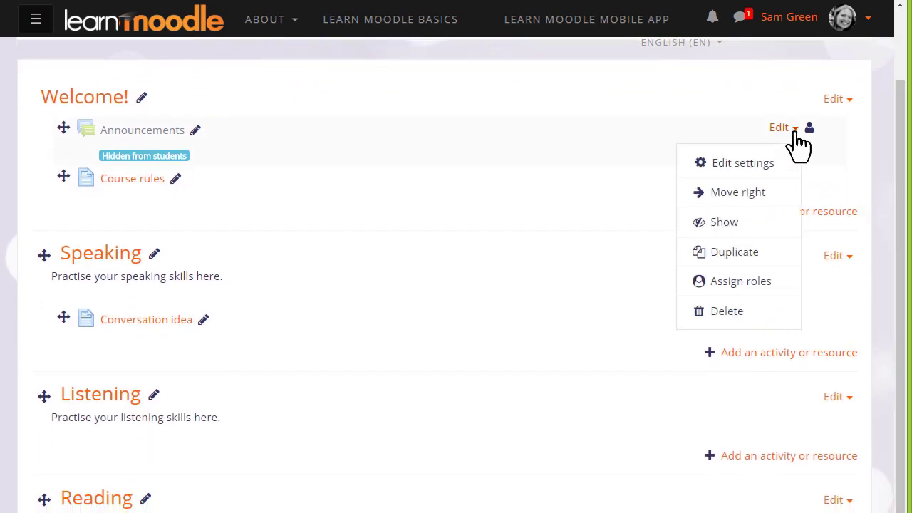
mouse_move(791, 157)
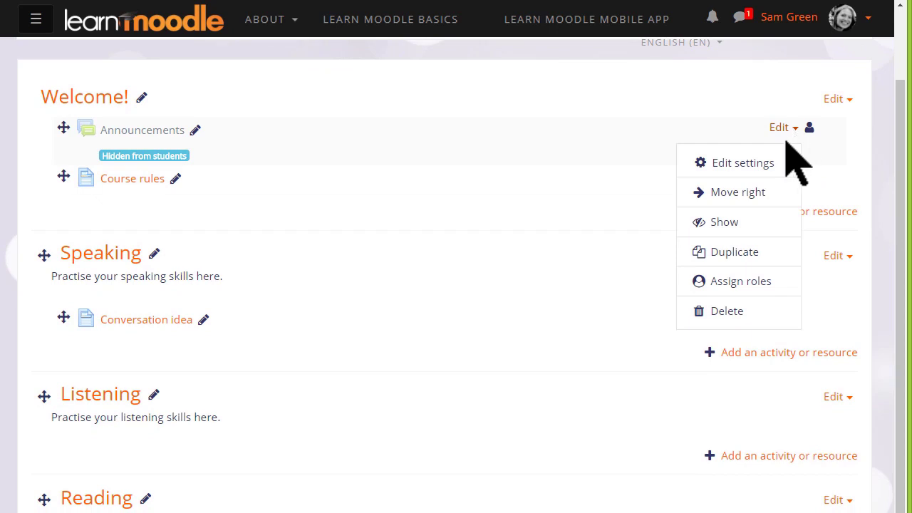
left_click(724, 222)
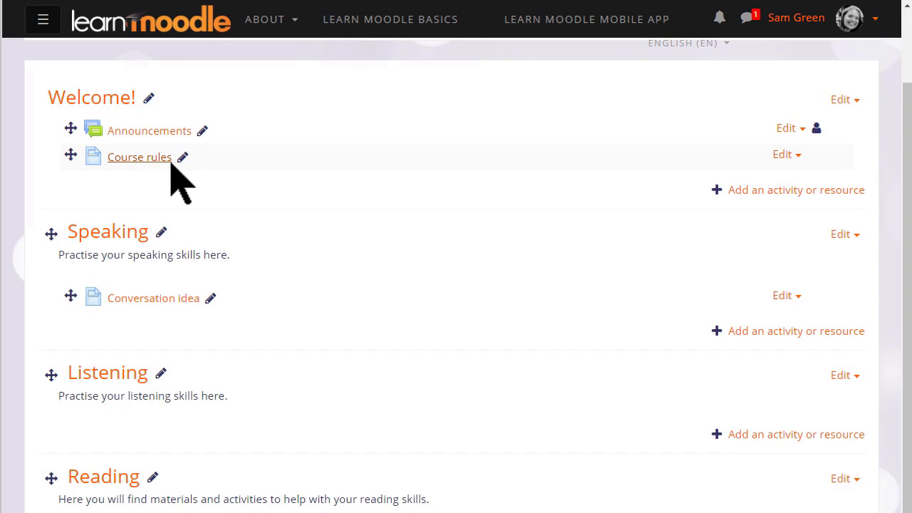
mouse_move(159, 168)
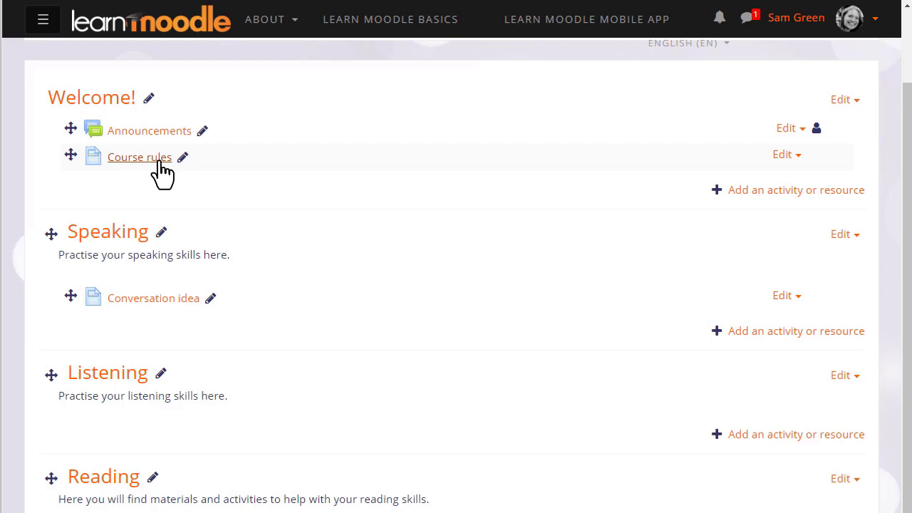
left_click(140, 157)
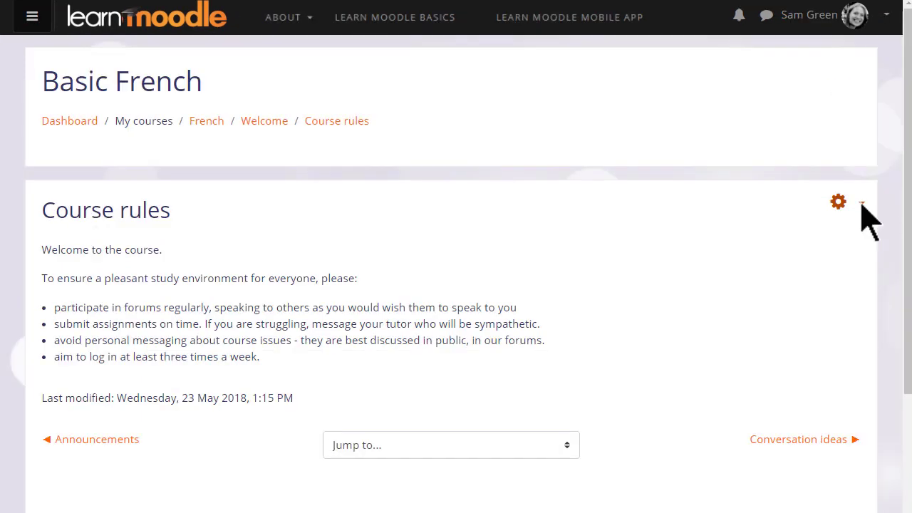
left_click(838, 202)
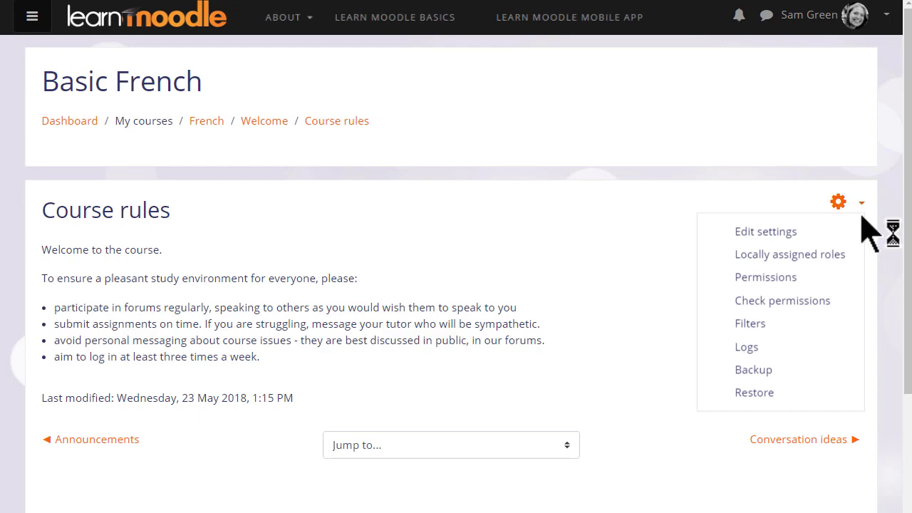
mouse_move(765, 231)
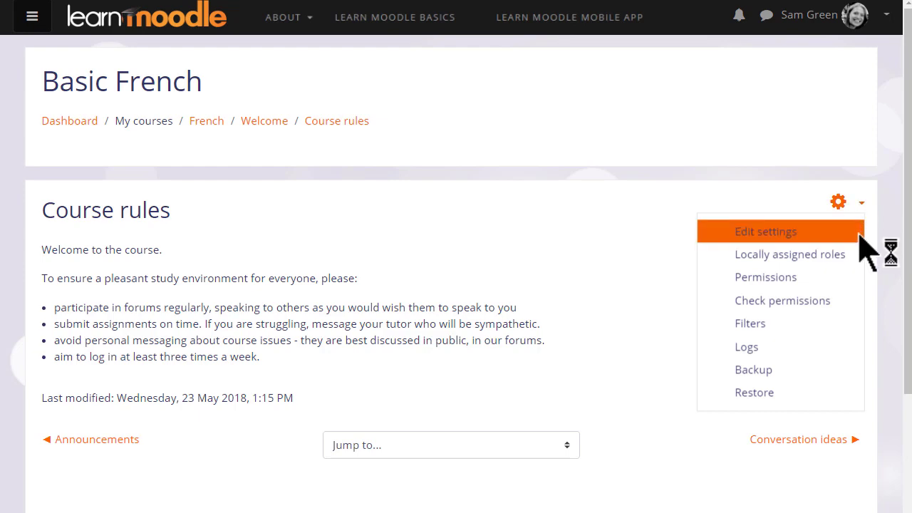
left_click(765, 231)
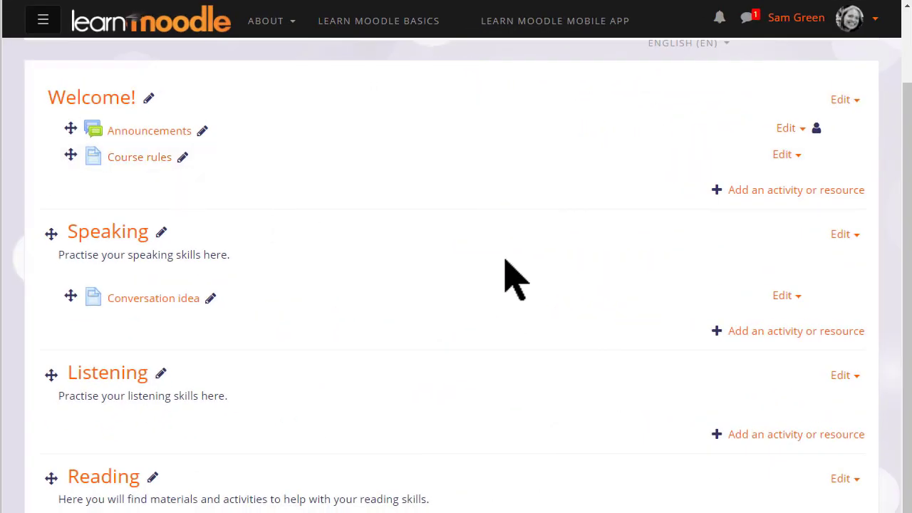
- Highlight the Speaking section as the current topic of Basic French
left_click(843, 234)
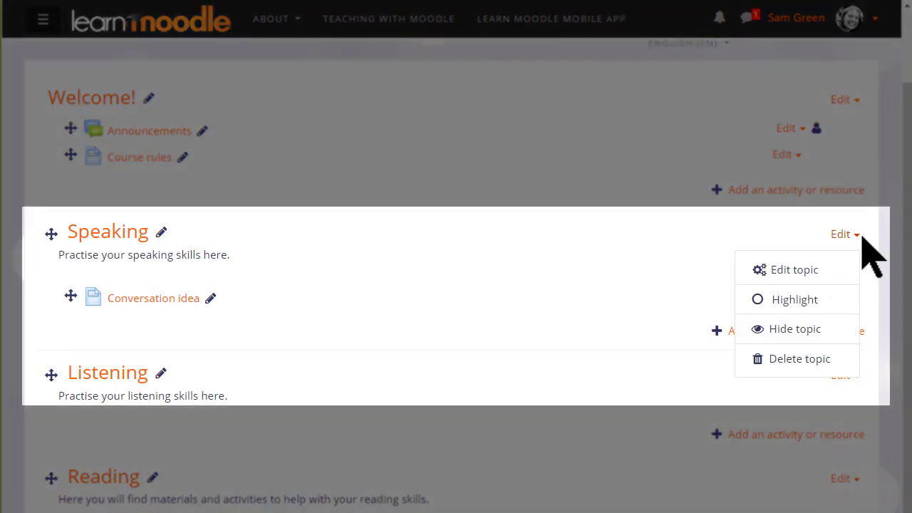
mouse_move(862, 268)
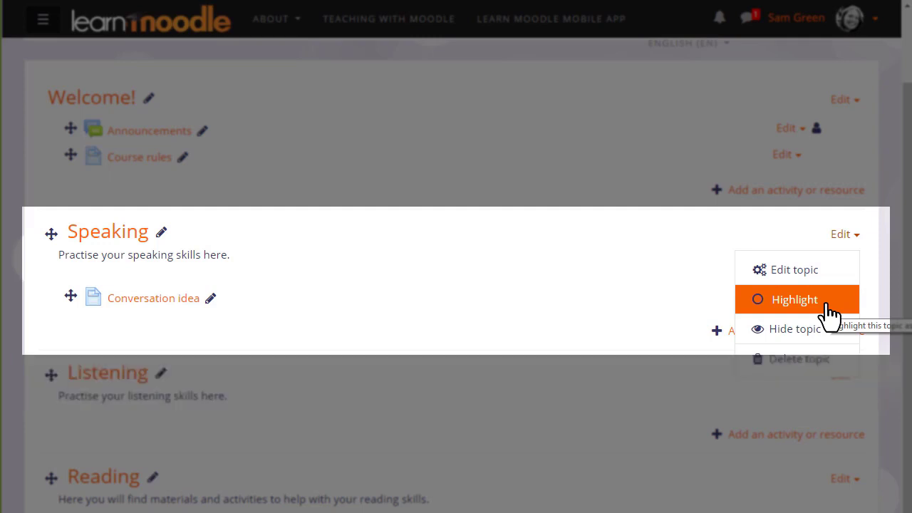
left_click(794, 299)
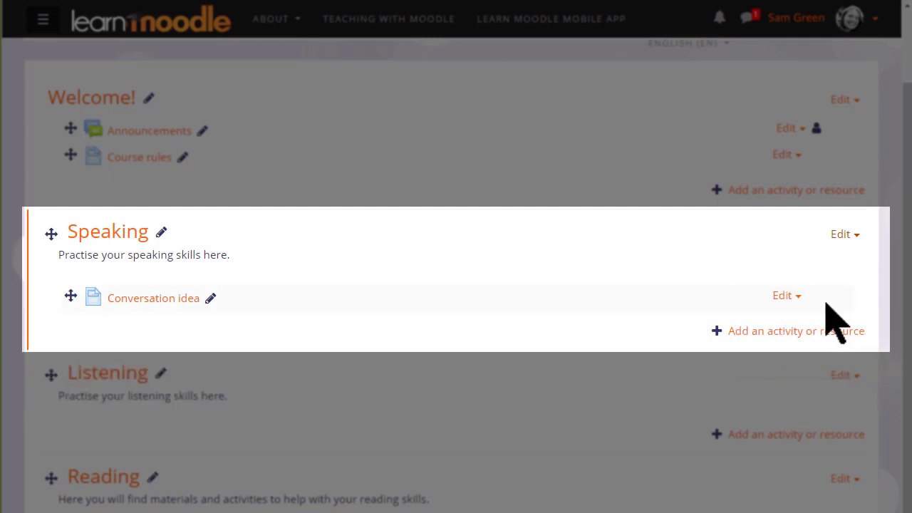